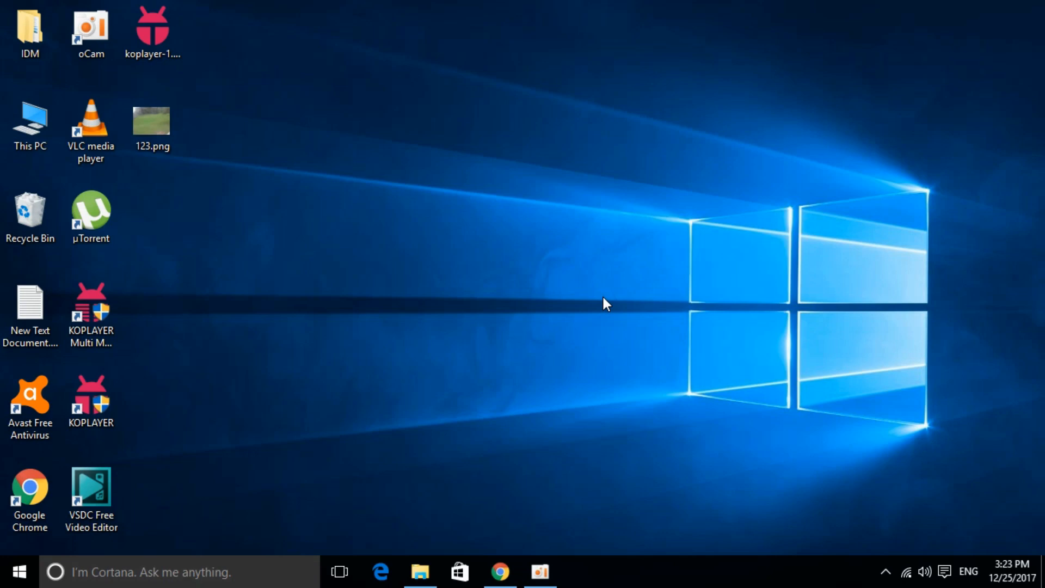
- Bring Chrome to the front showing the libcef.dll Google search results
{"action": "left_click", "coordinate": [499, 572]}
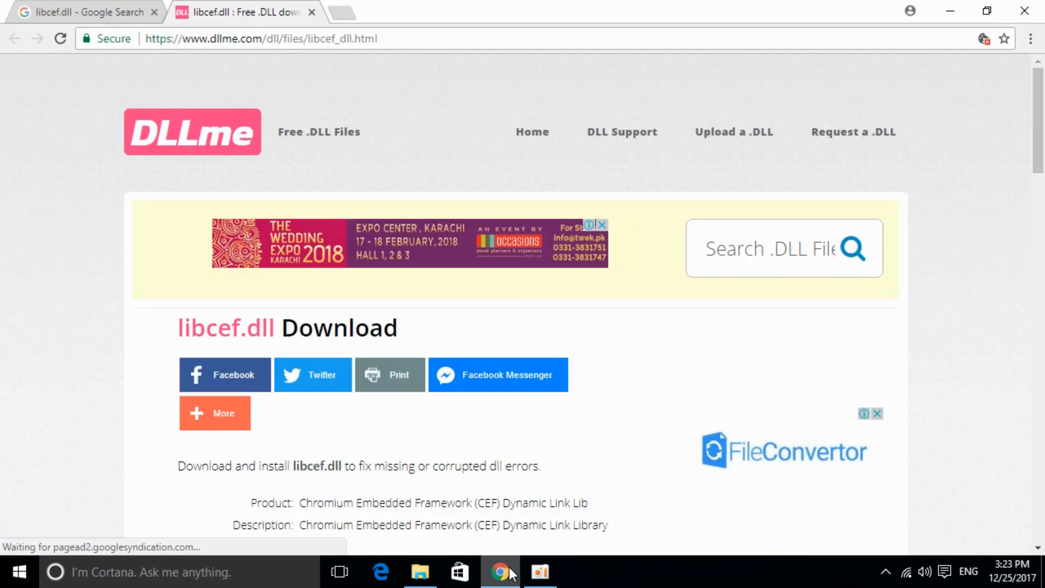
{"action": "left_click", "coordinate": [261, 38]}
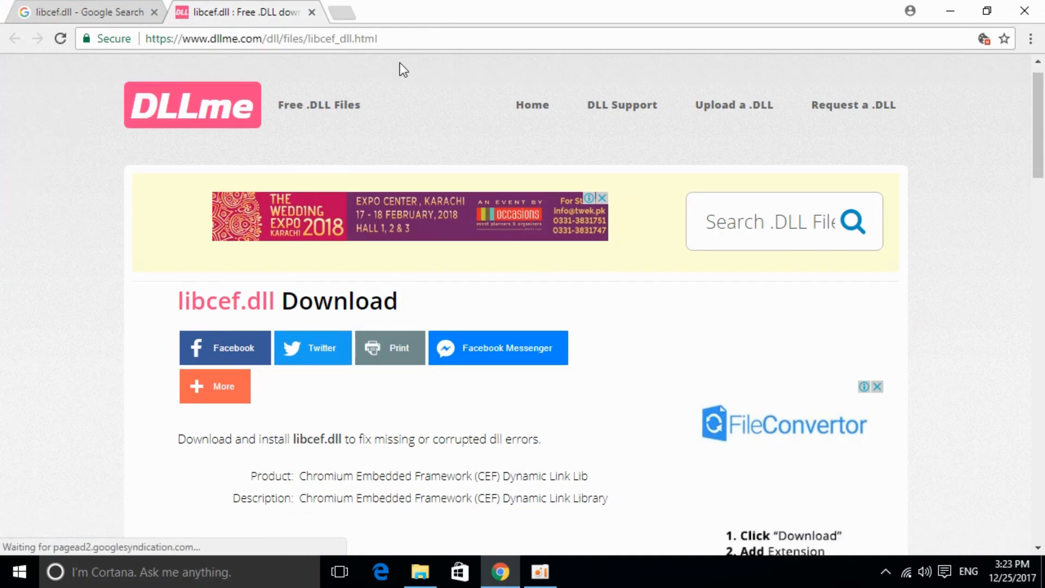
{"action": "scroll", "scroll_direction": "down", "scroll_amount": 3}
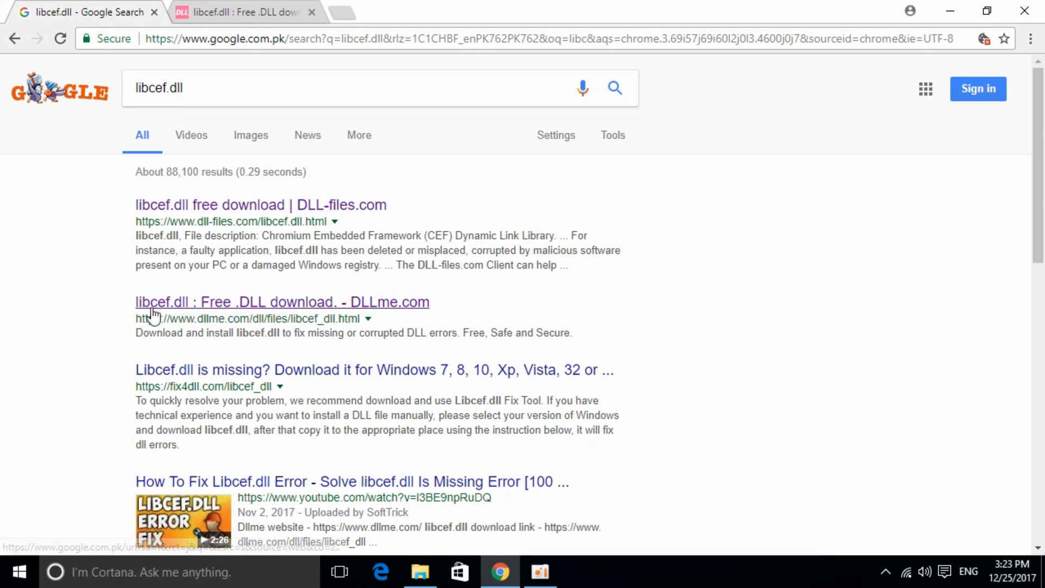
- Reach DLLme's libcef.dll page showing version 3.2454.2124.1892 and the 44.3MB size
{"action": "left_click", "coordinate": [282, 302]}
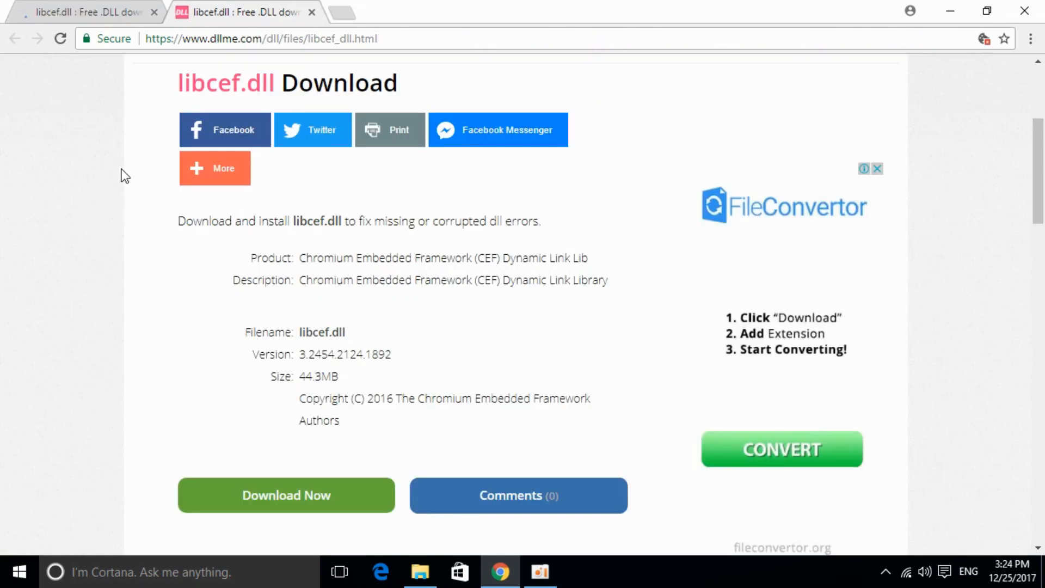
{"action": "scroll", "scroll_direction": "down", "scroll_amount": 3}
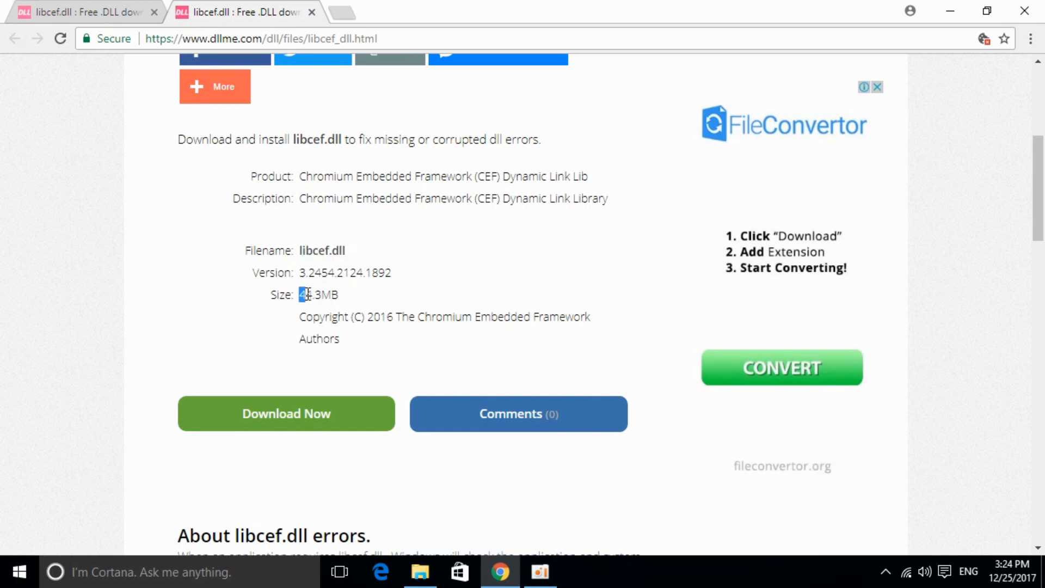
{"action": "left_click", "coordinate": [285, 413]}
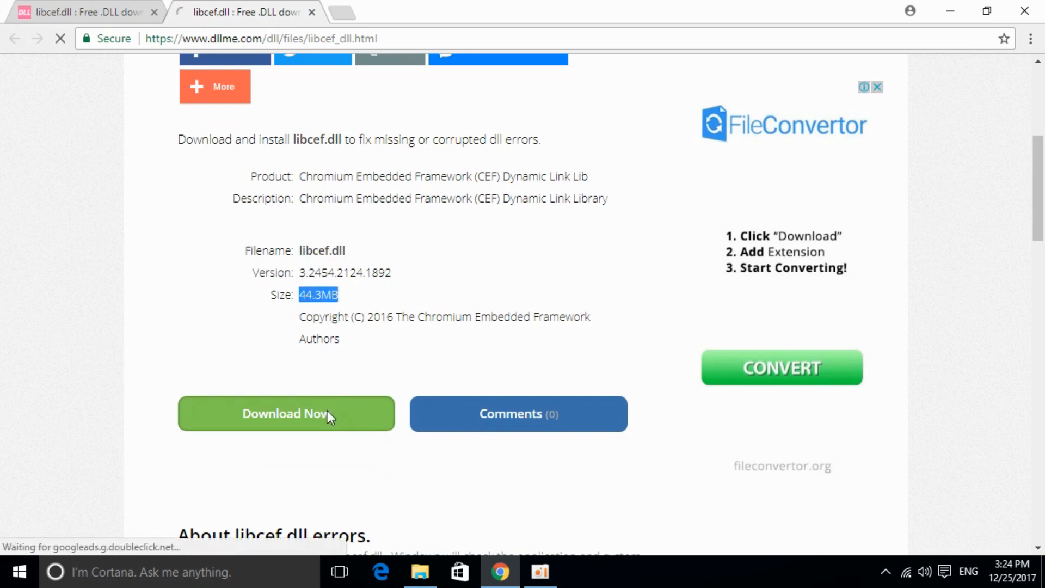
- Answer the DLLme captcha with 'qNA5' and submit it
{"action": "left_click", "coordinate": [285, 414]}
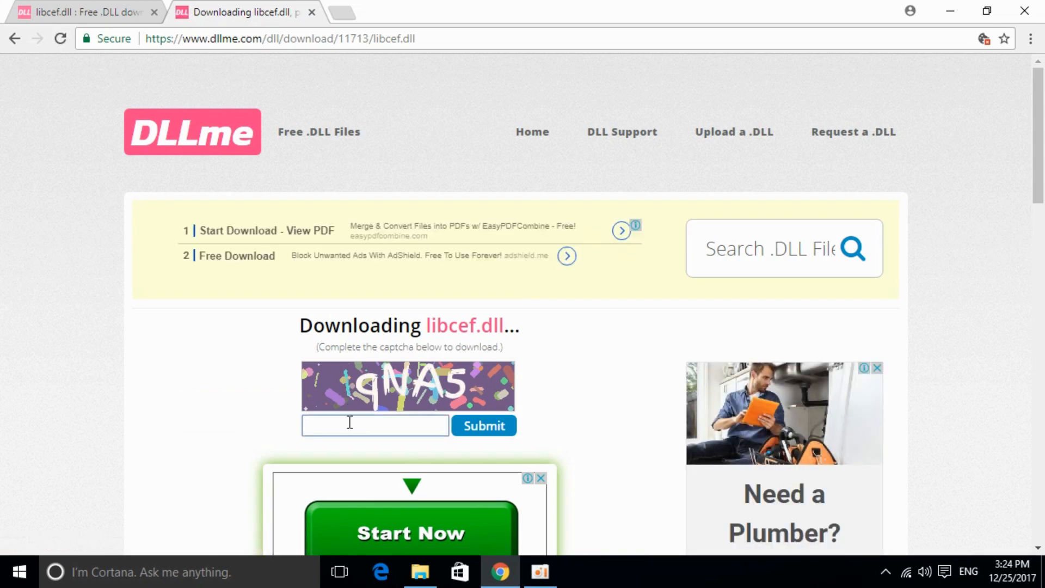
{"action": "type", "text": "q"}
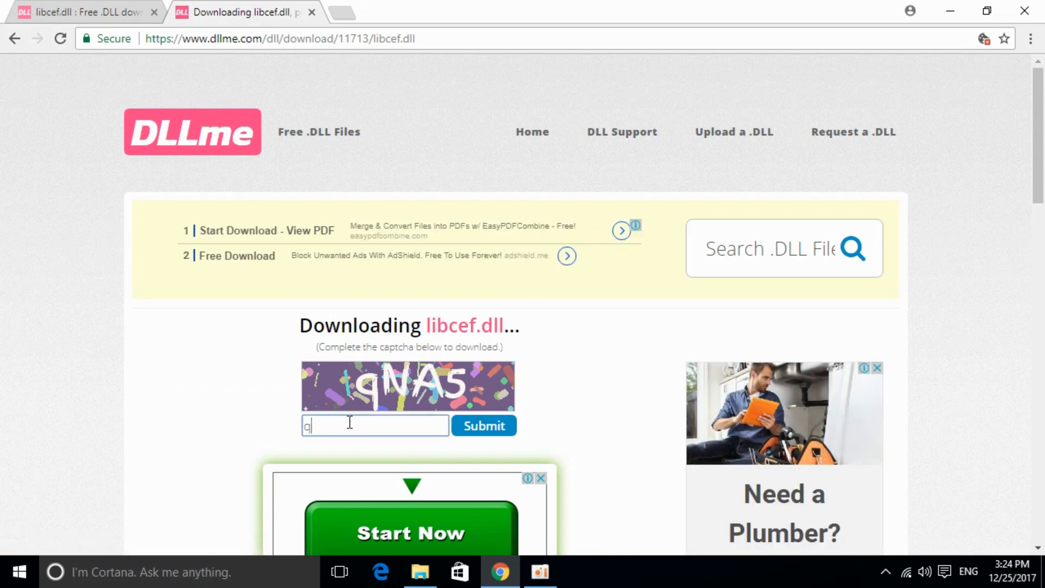
{"action": "type", "text": "NA5"}
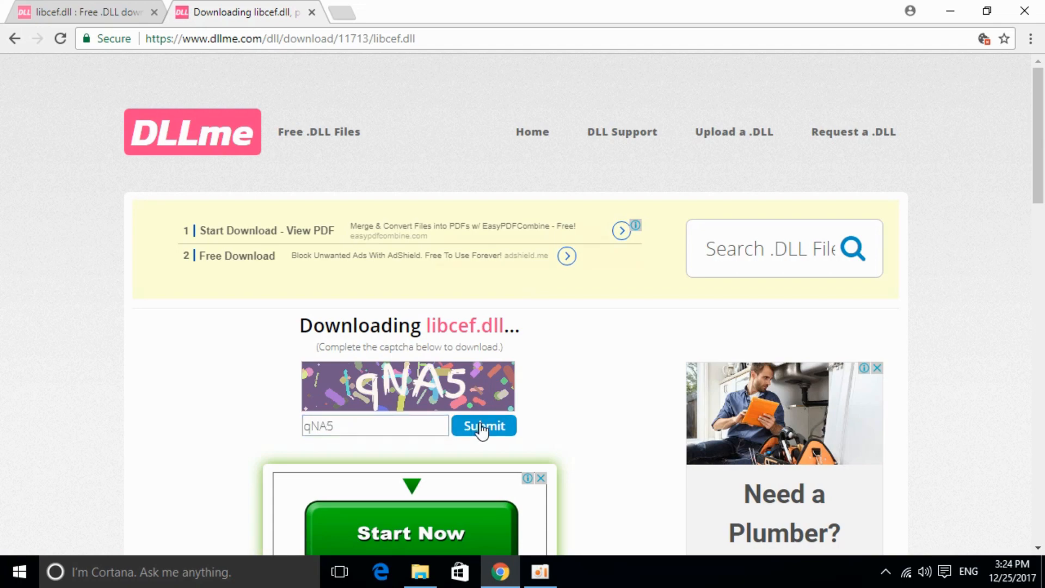
{"action": "left_click", "coordinate": [483, 425]}
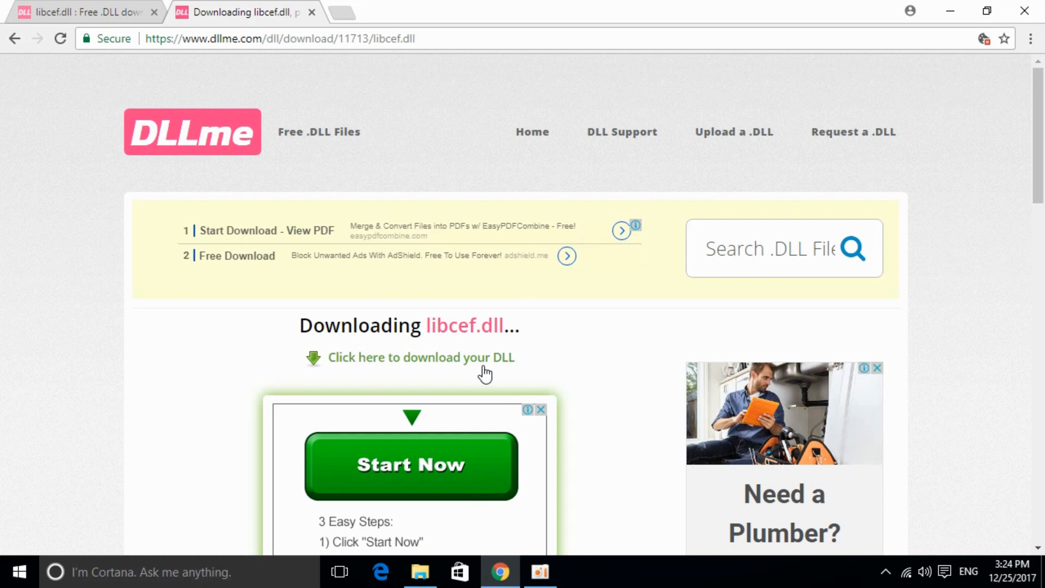
- Download libcef.zip and show it in the Downloads folder
{"action": "left_click", "coordinate": [420, 358]}
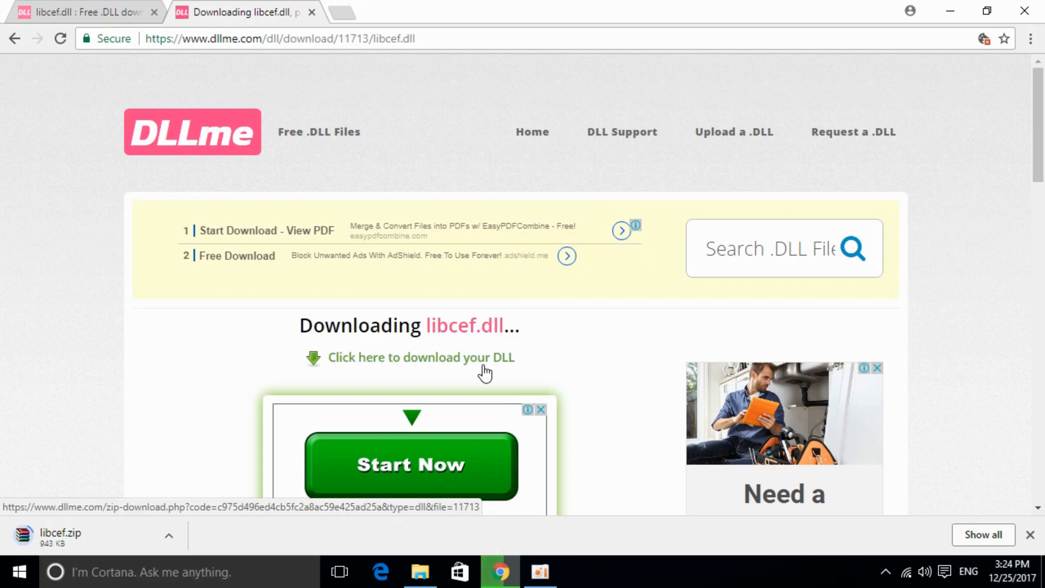
{"action": "left_click", "coordinate": [419, 571]}
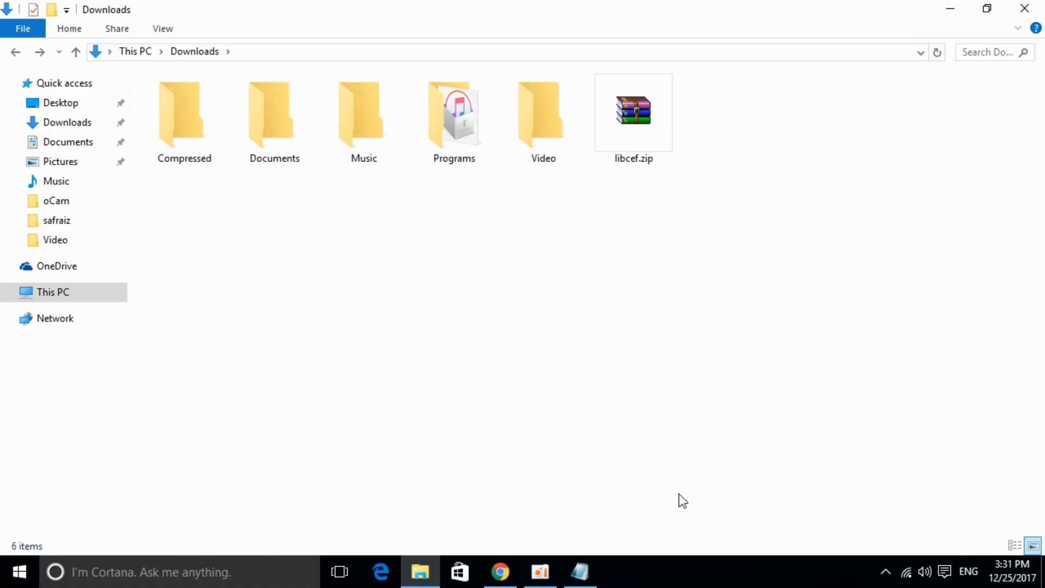
- Look inside libcef.zip and copy the libcef.dll it contains
{"action": "right_click", "coordinate": [632, 111]}
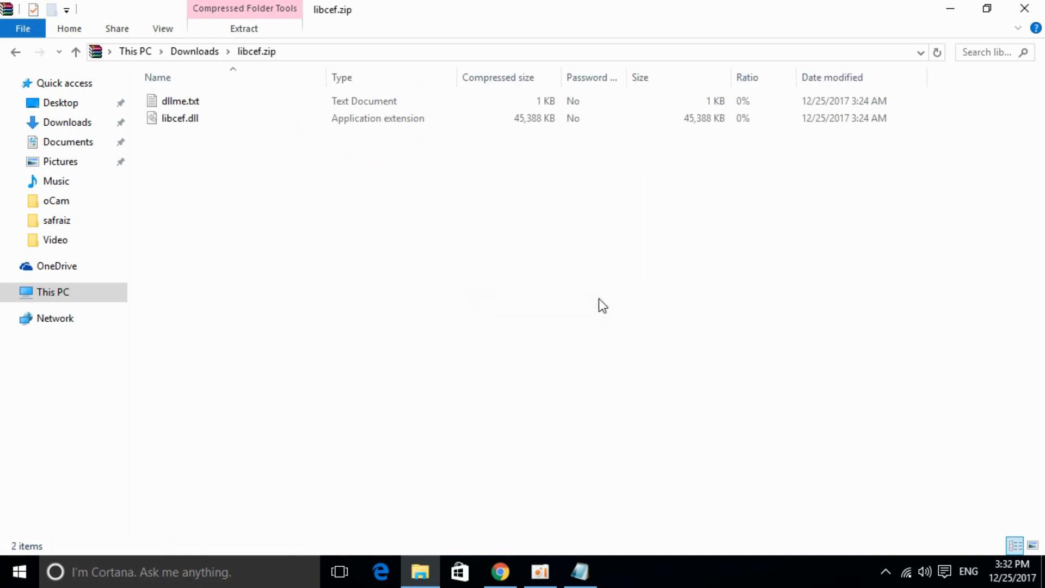
{"action": "right_click", "coordinate": [179, 117]}
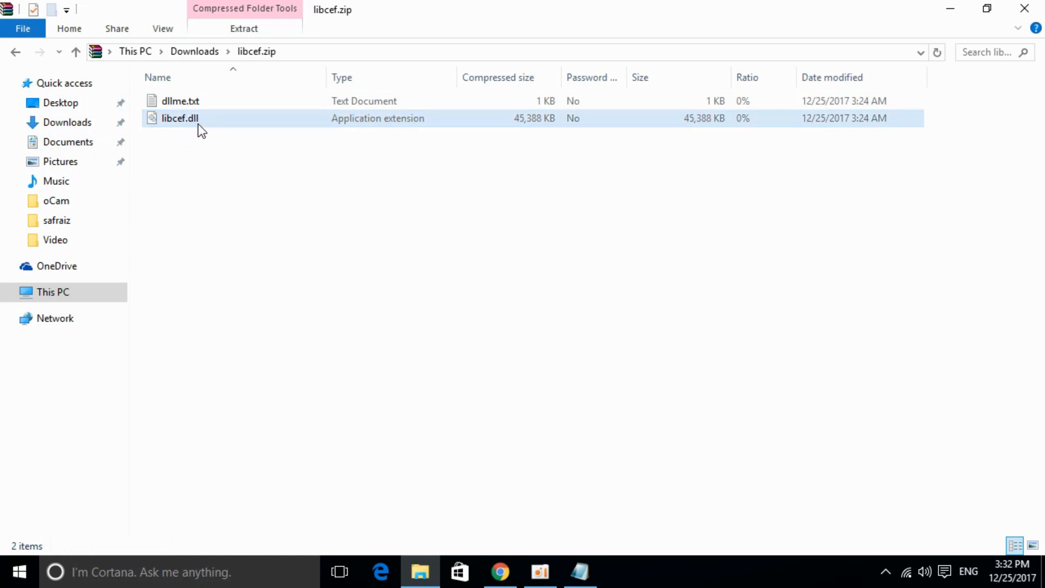
{"action": "right_click", "coordinate": [179, 117]}
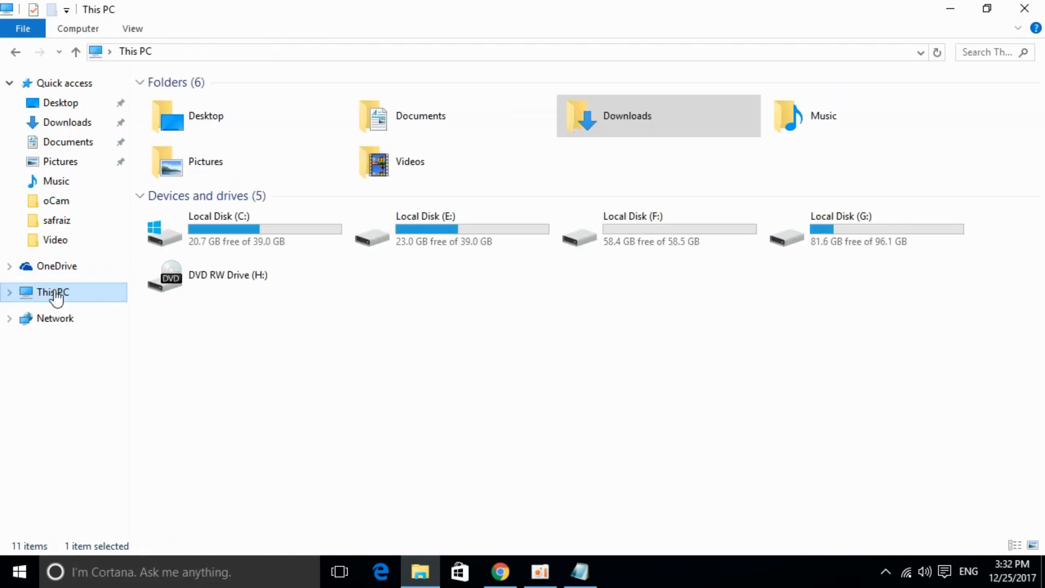
- Navigate from This PC through Local Disk (C:) and Windows to the SysWOW64 folder
{"action": "double_click", "coordinate": [218, 229]}
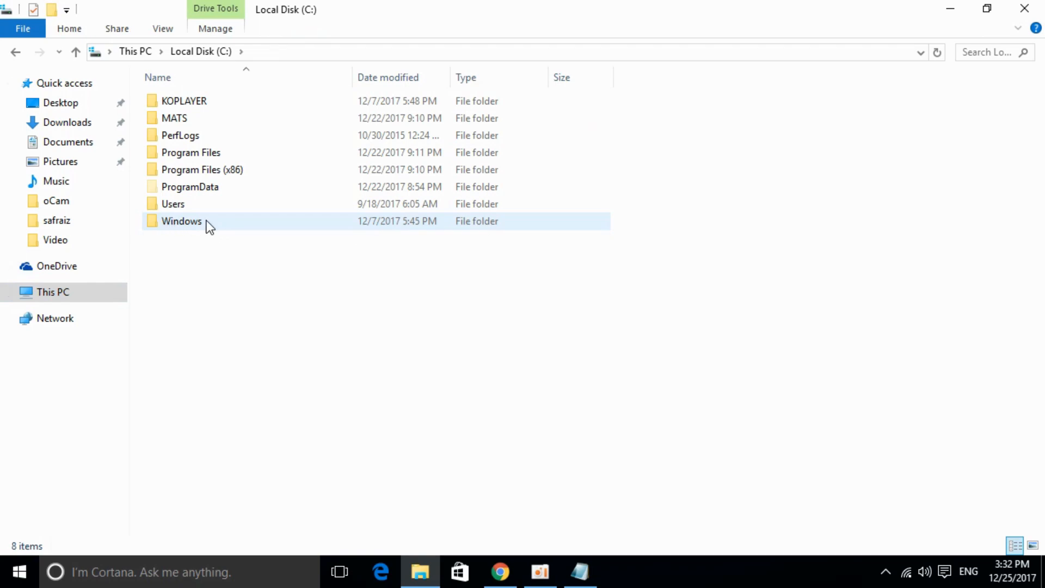
{"action": "double_click", "coordinate": [182, 221]}
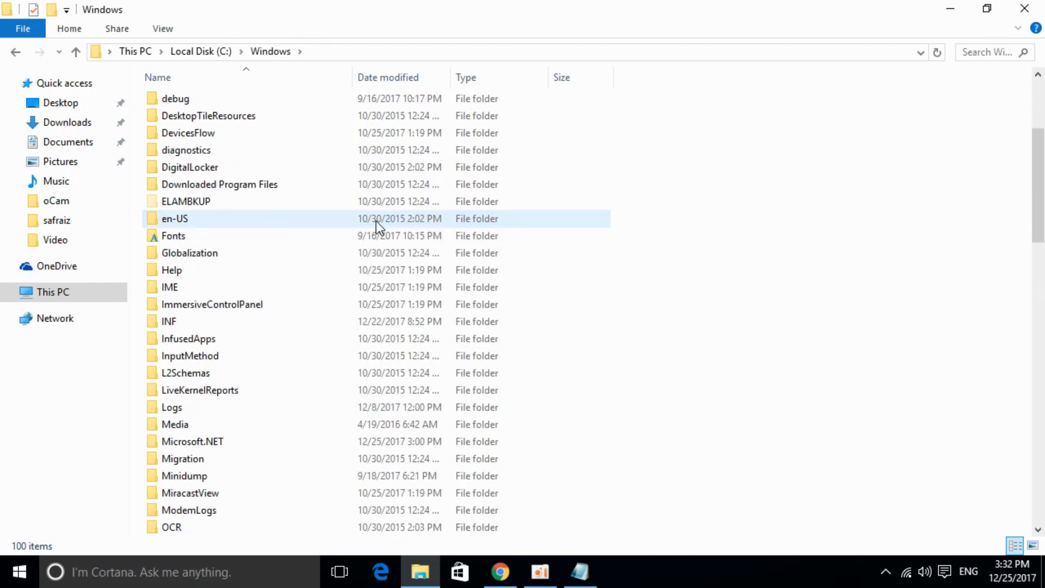
{"action": "scroll", "scroll_direction": "down", "scroll_amount": 3}
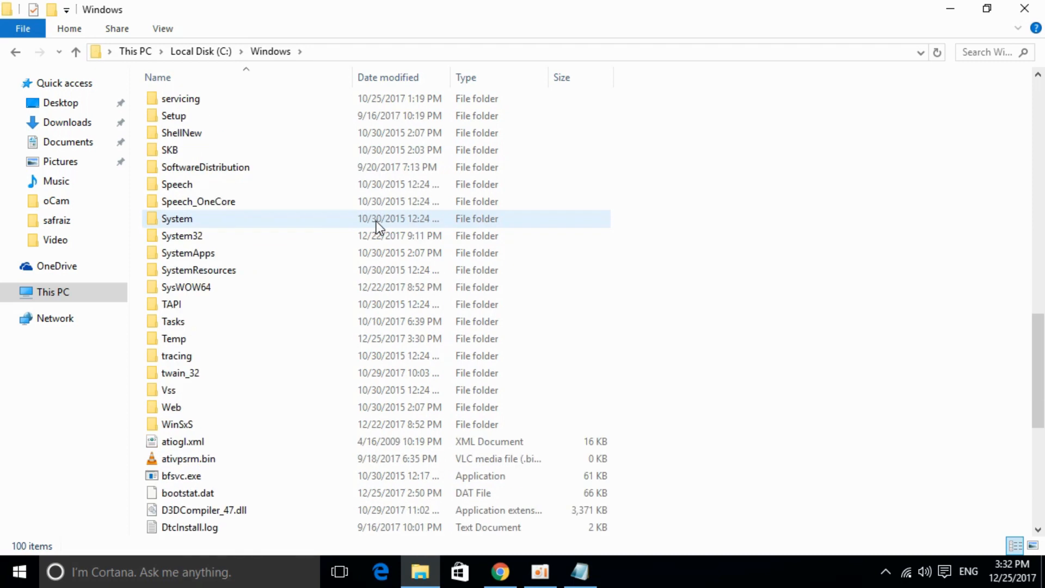
{"action": "left_click", "coordinate": [185, 286]}
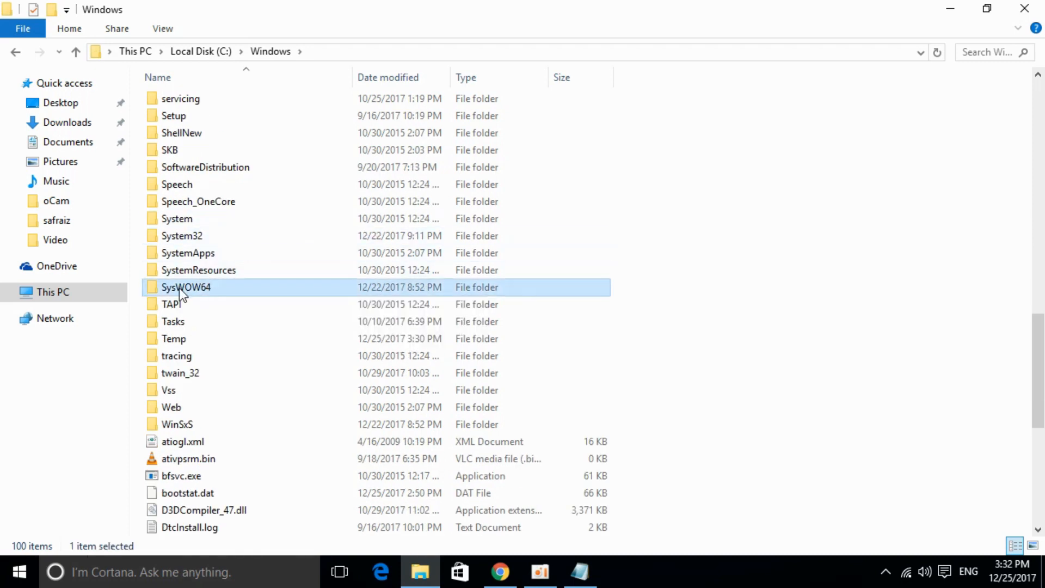
{"action": "mouse_move", "coordinate": [185, 286]}
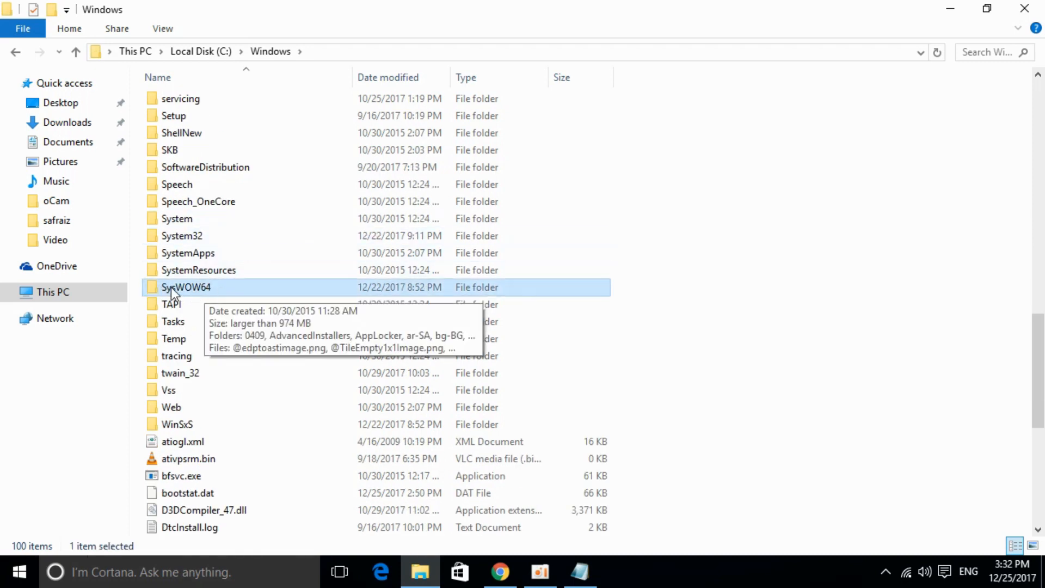
{"action": "mouse_move", "coordinate": [204, 295]}
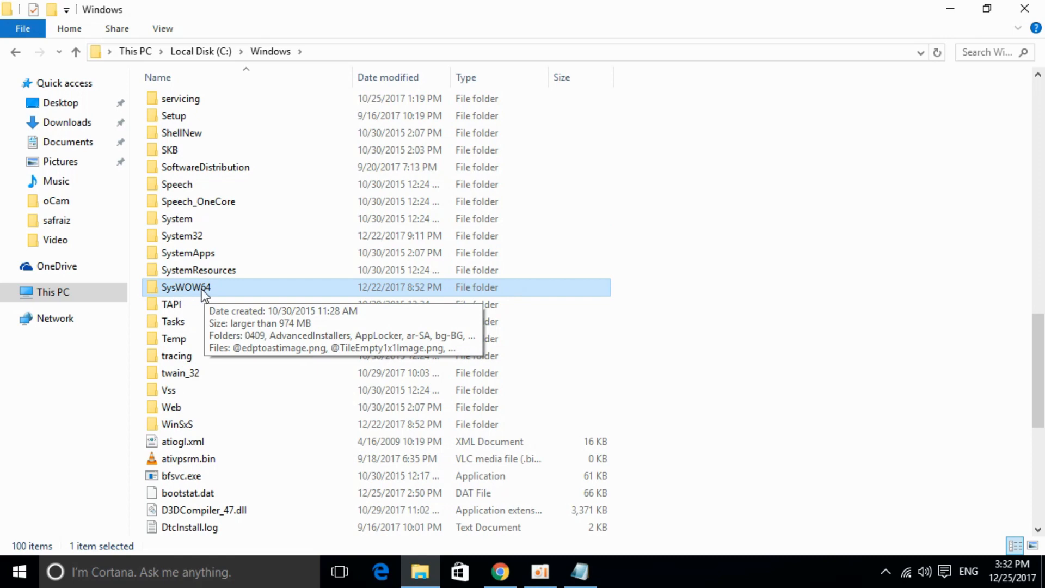
{"action": "mouse_move", "coordinate": [230, 293]}
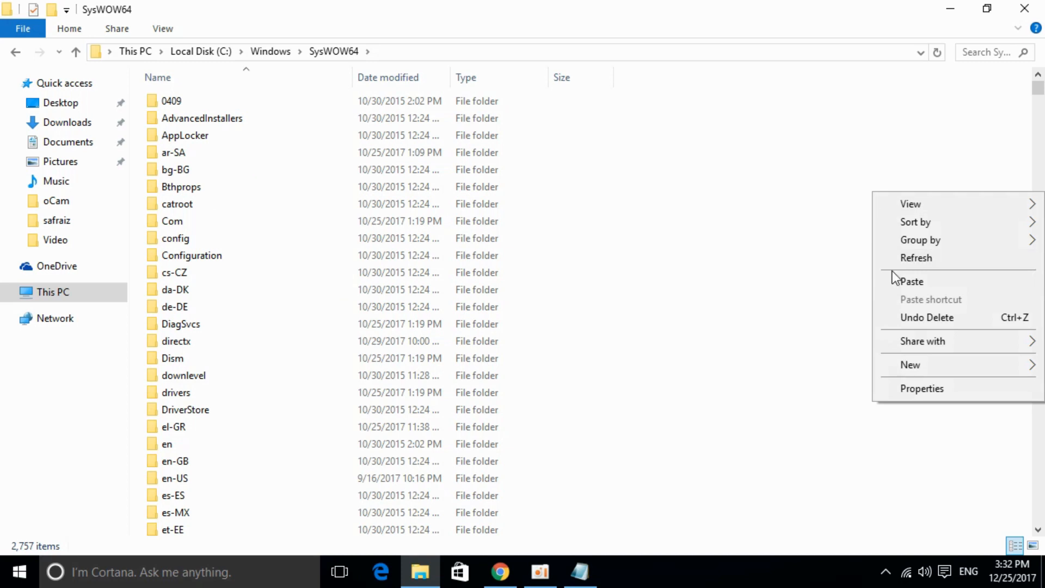
- Paste libcef.dll into SysWOW64, granting administrator permission so the copy starts
{"action": "left_click", "coordinate": [910, 281]}
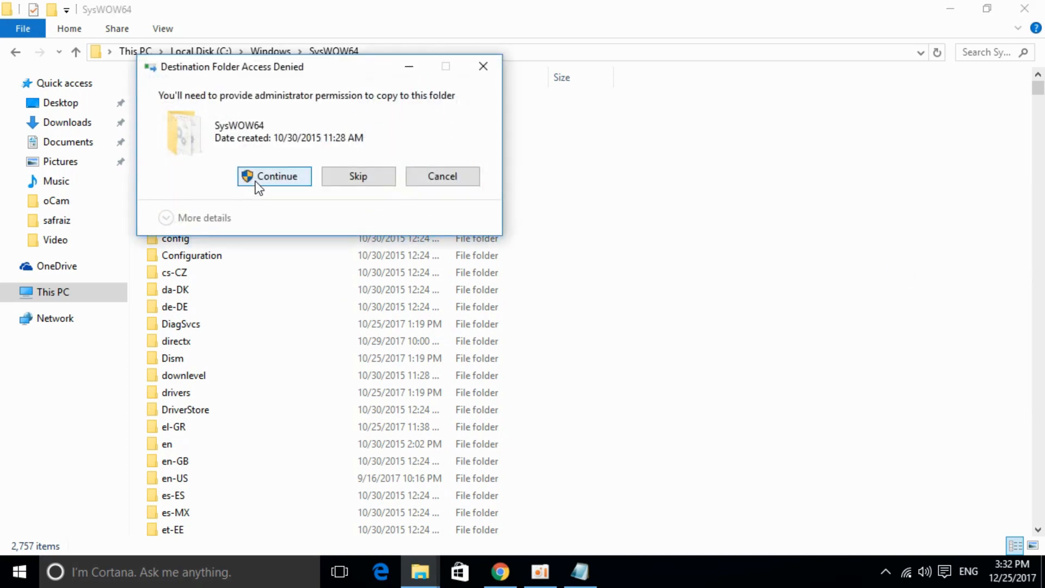
{"action": "left_click", "coordinate": [275, 177]}
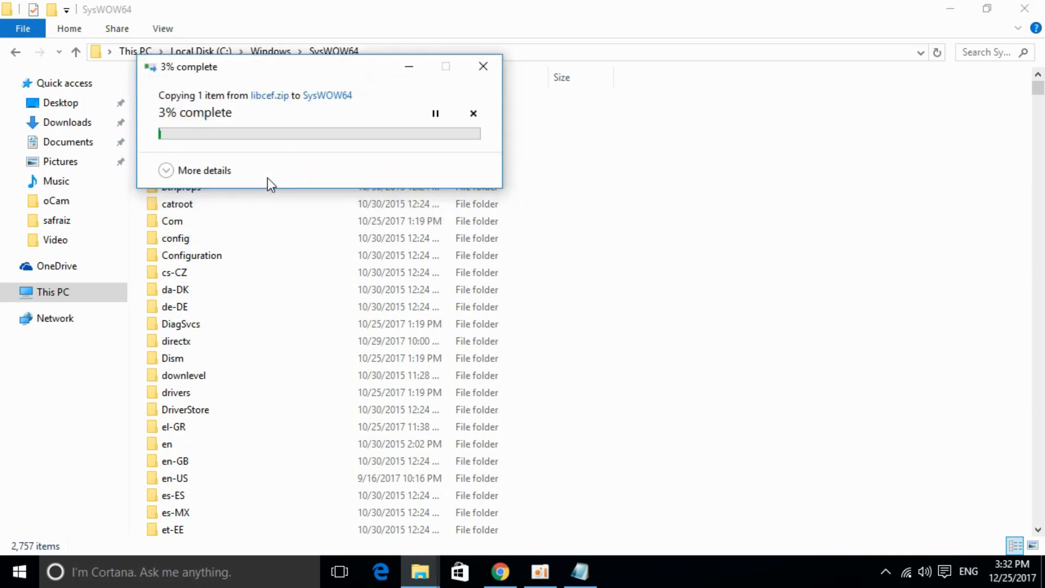